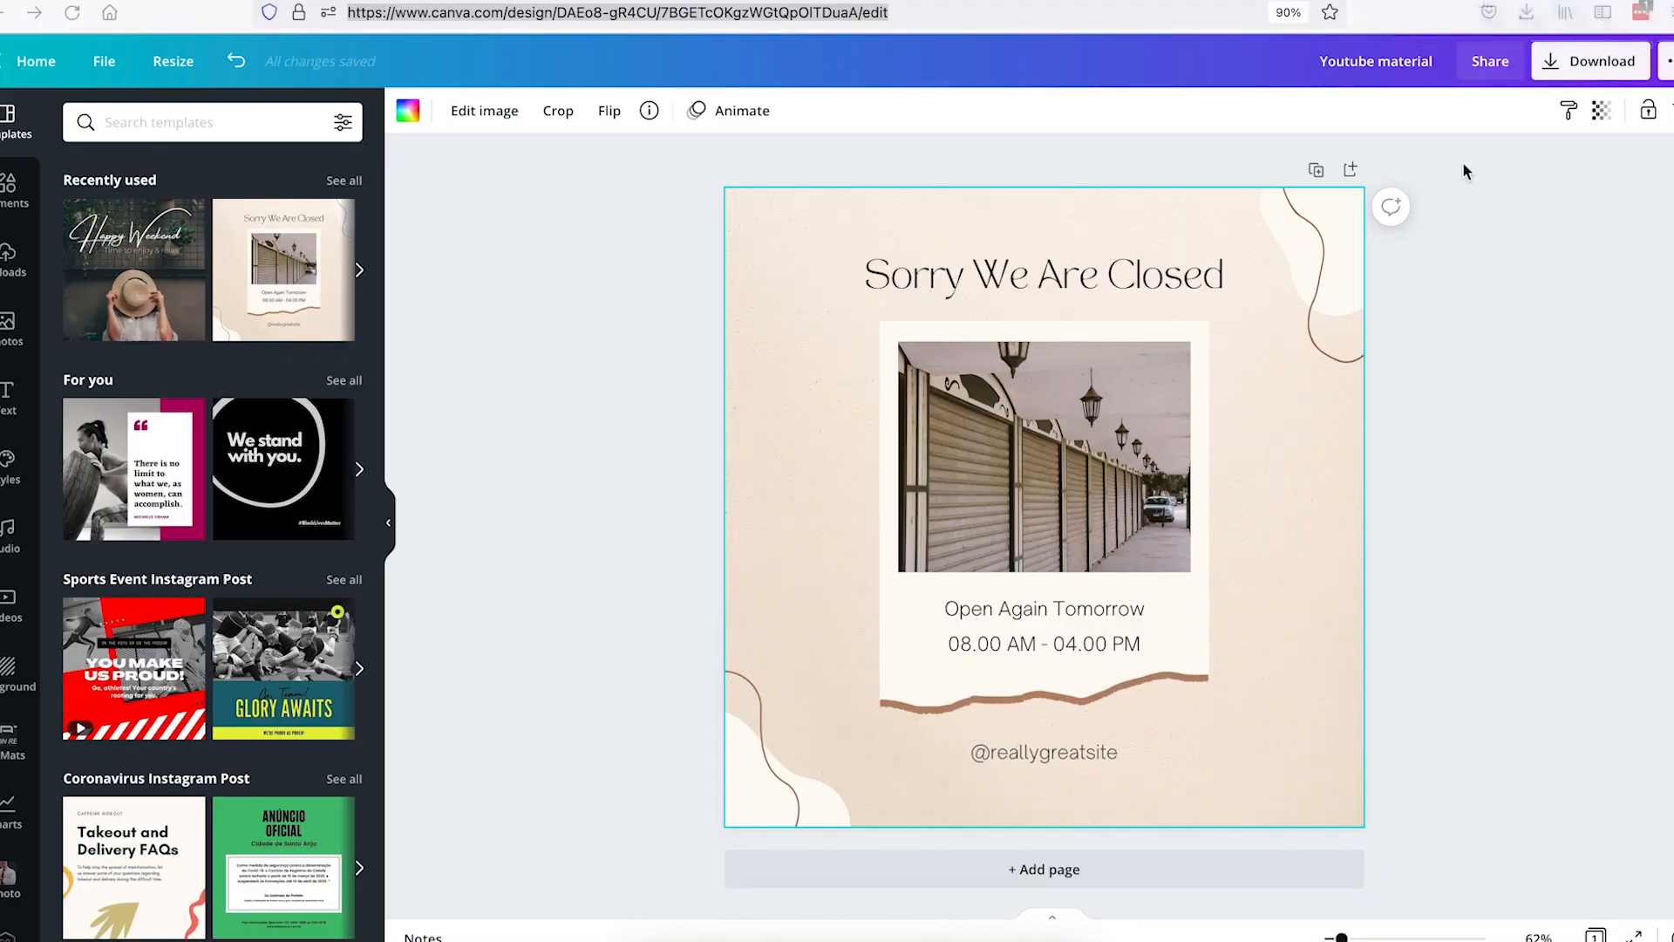
mouse_move(1517, 237)
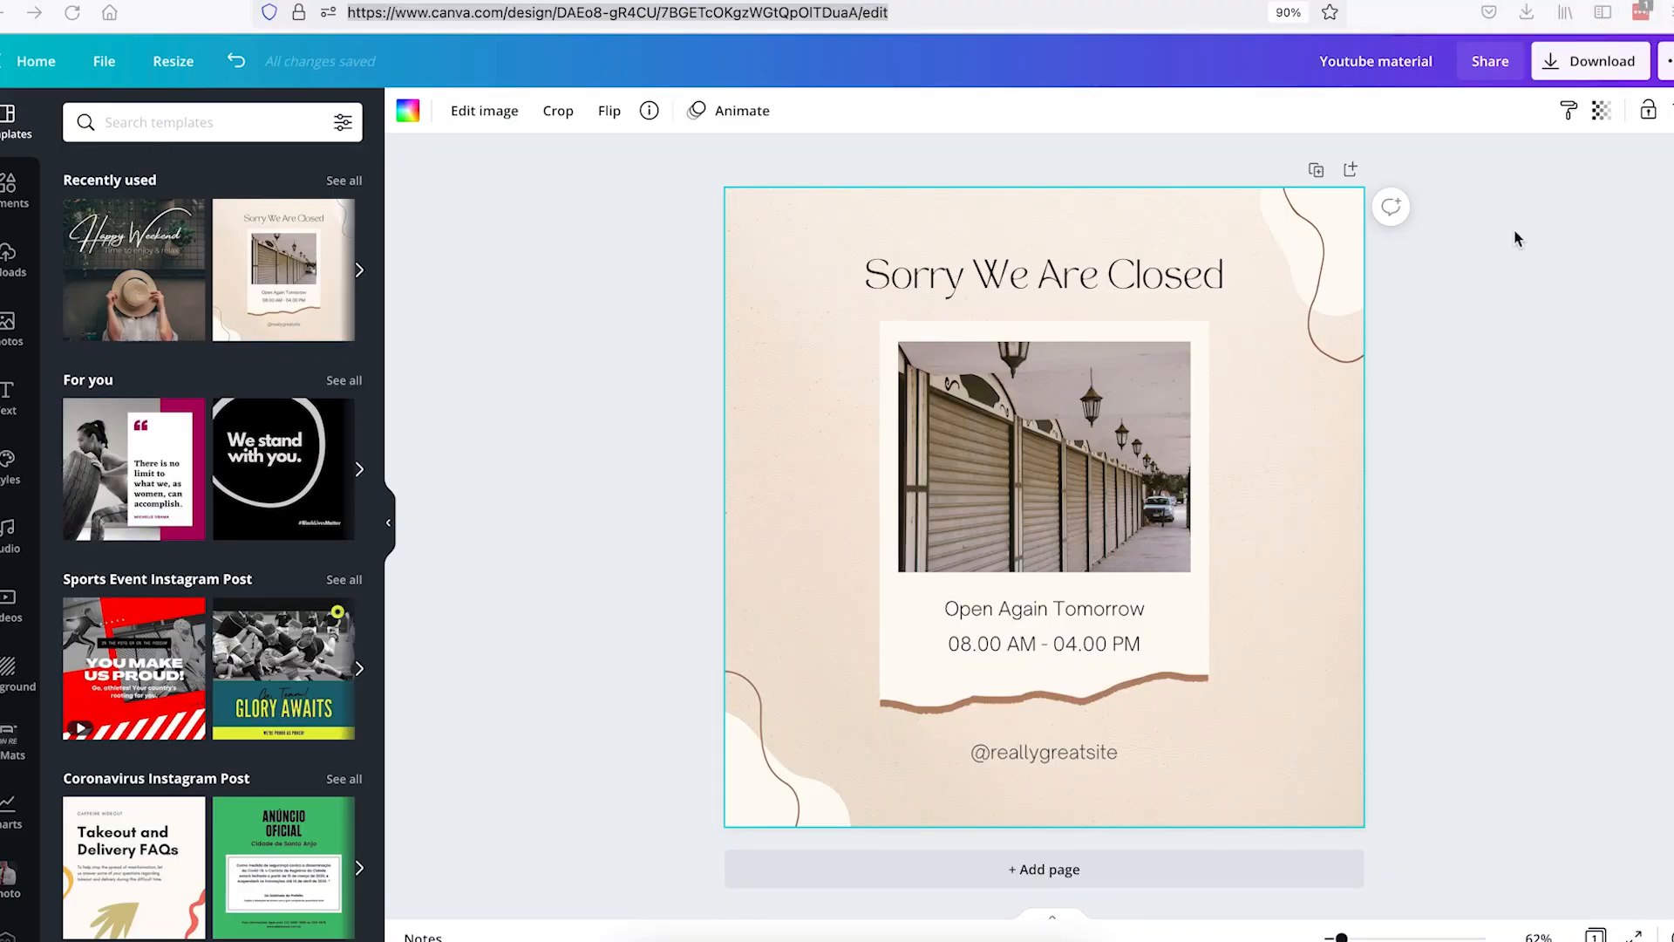
Switch to the browser tab holding the Easy Round quiz presentation in the Canva editor.
click(1043, 275)
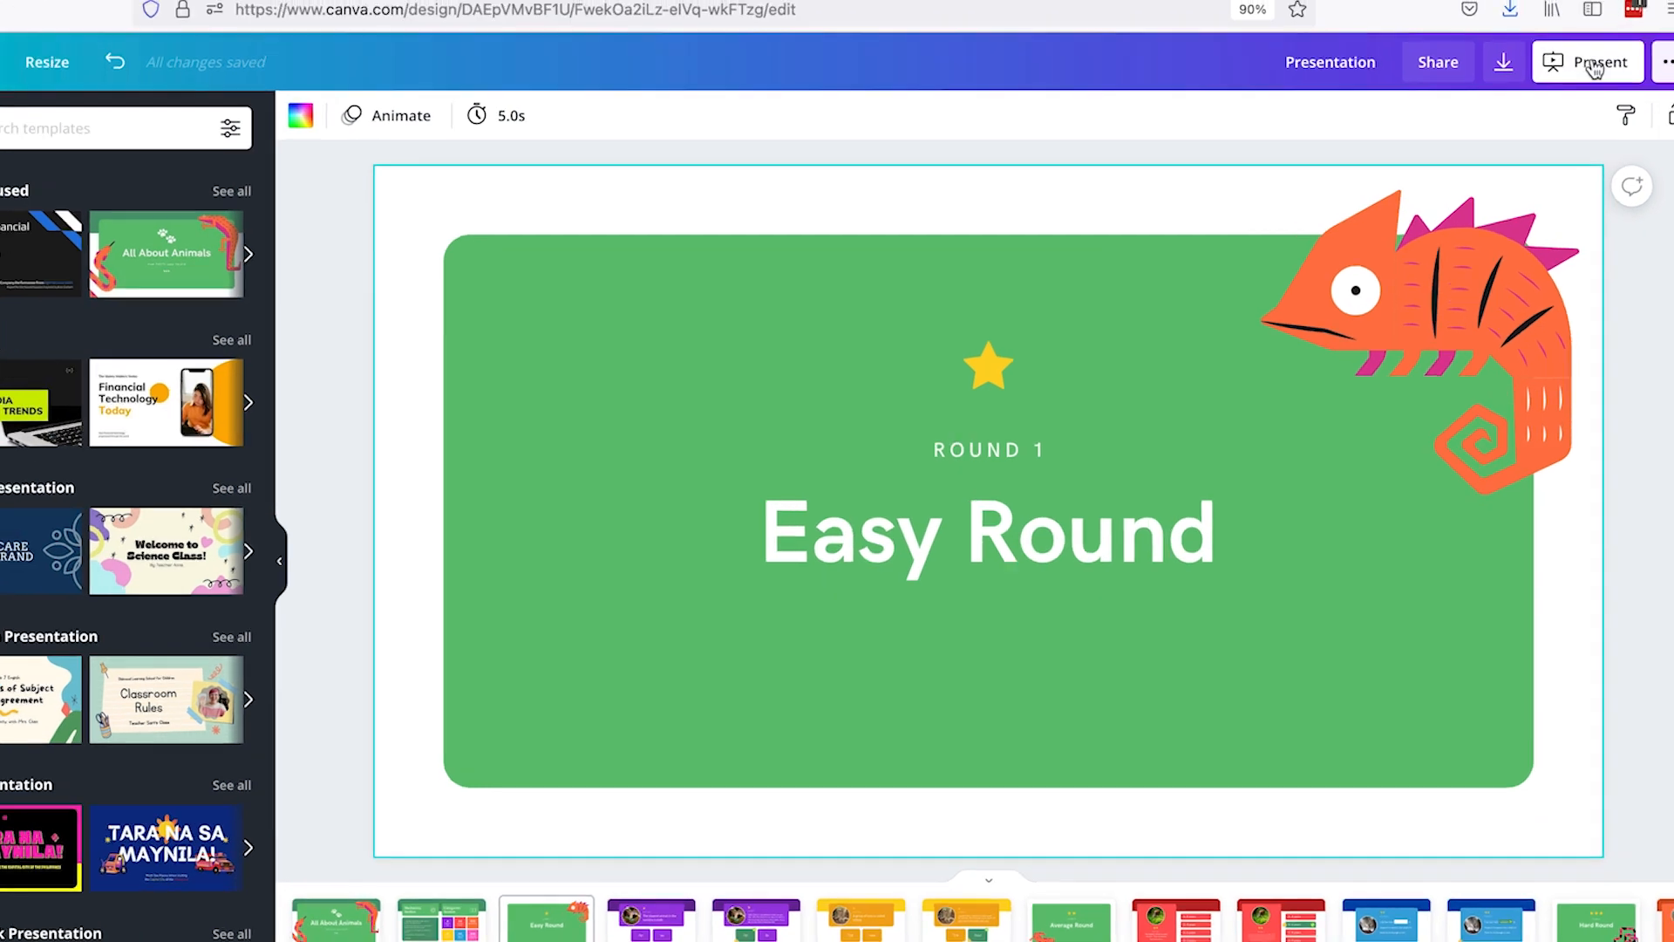
Start presenting the Easy Round slideshow with the presentation type left as Standard.
click(1600, 61)
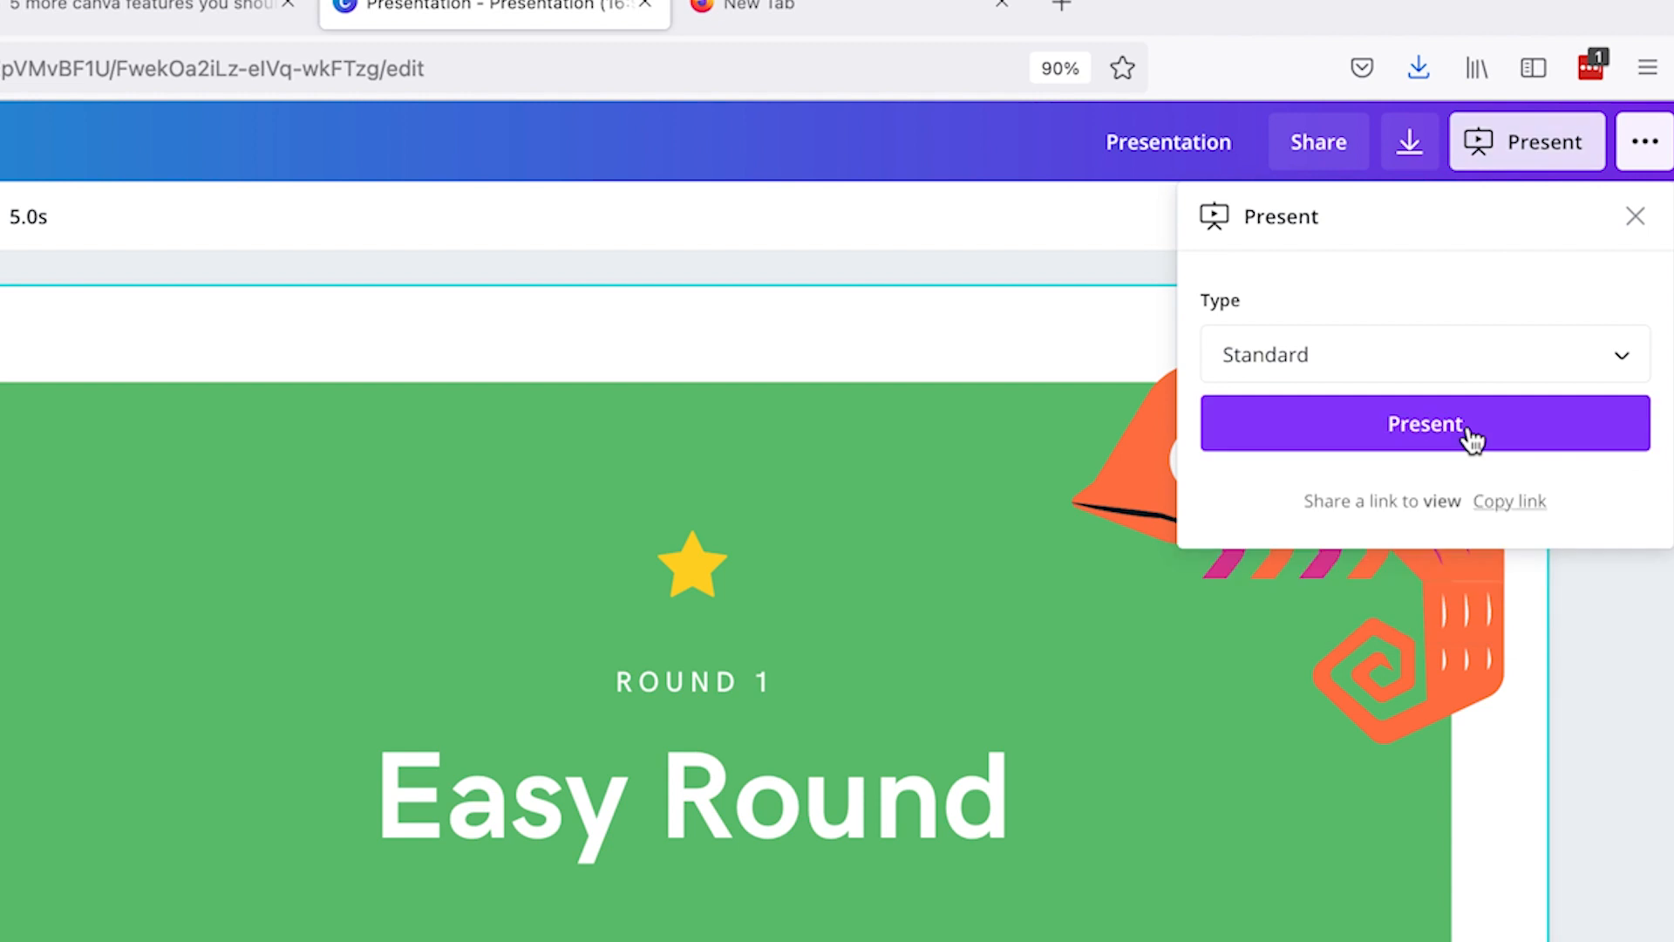
click(1427, 424)
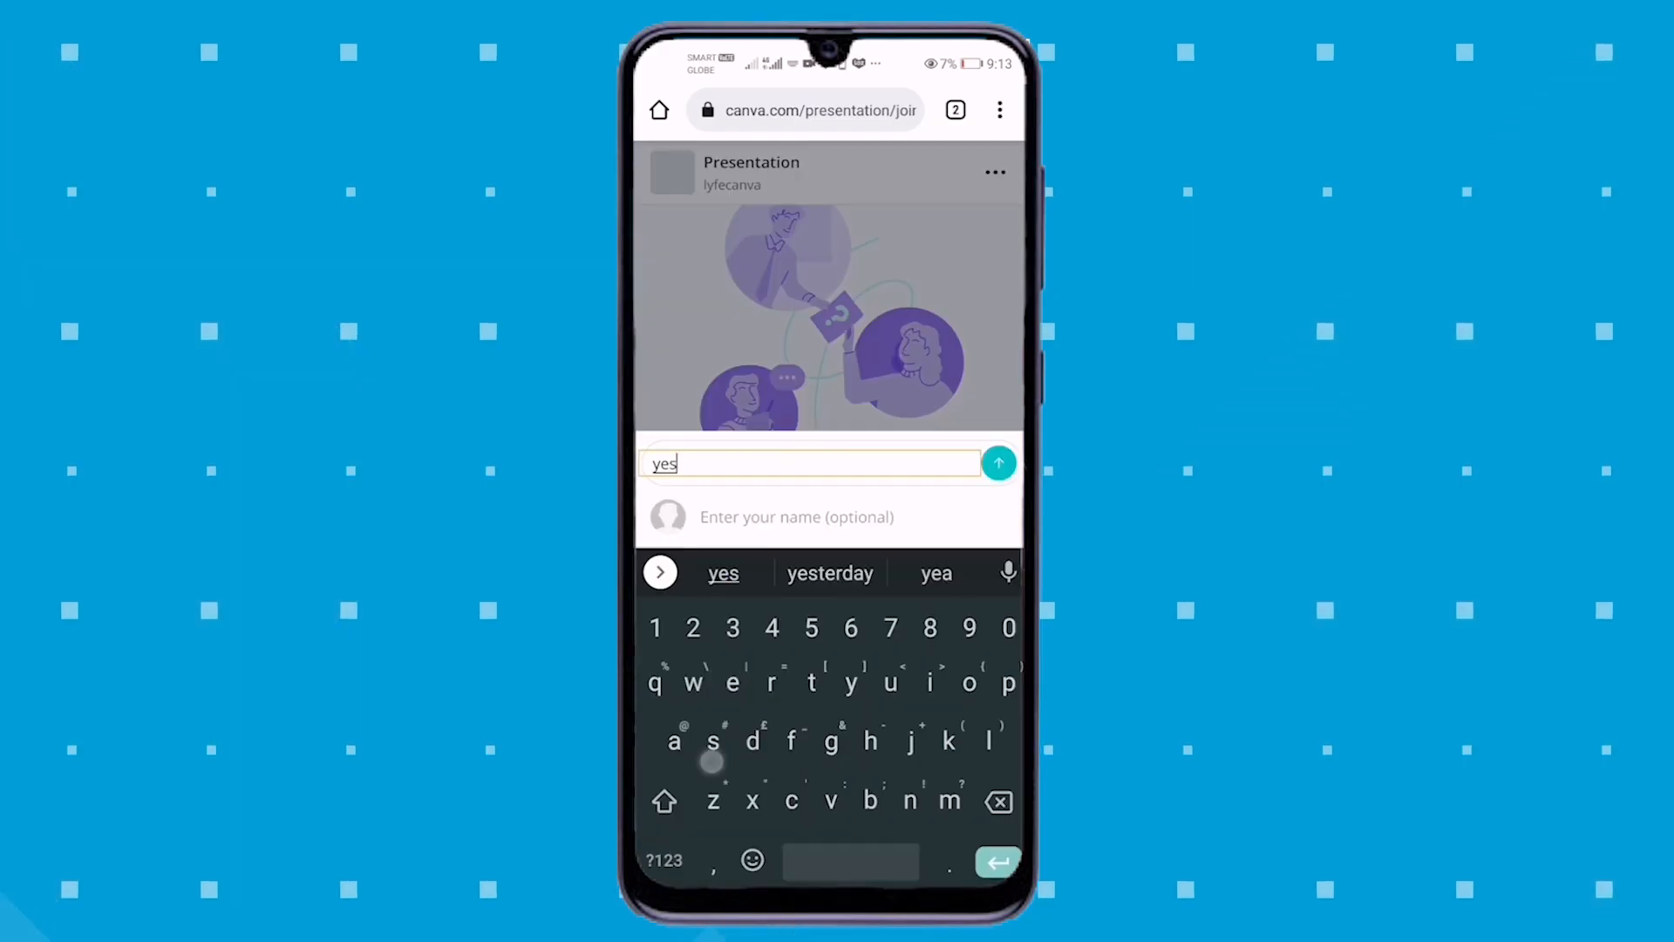
Post the typed comment "yes" from the phone's audience join page to the live presentation.
click(998, 464)
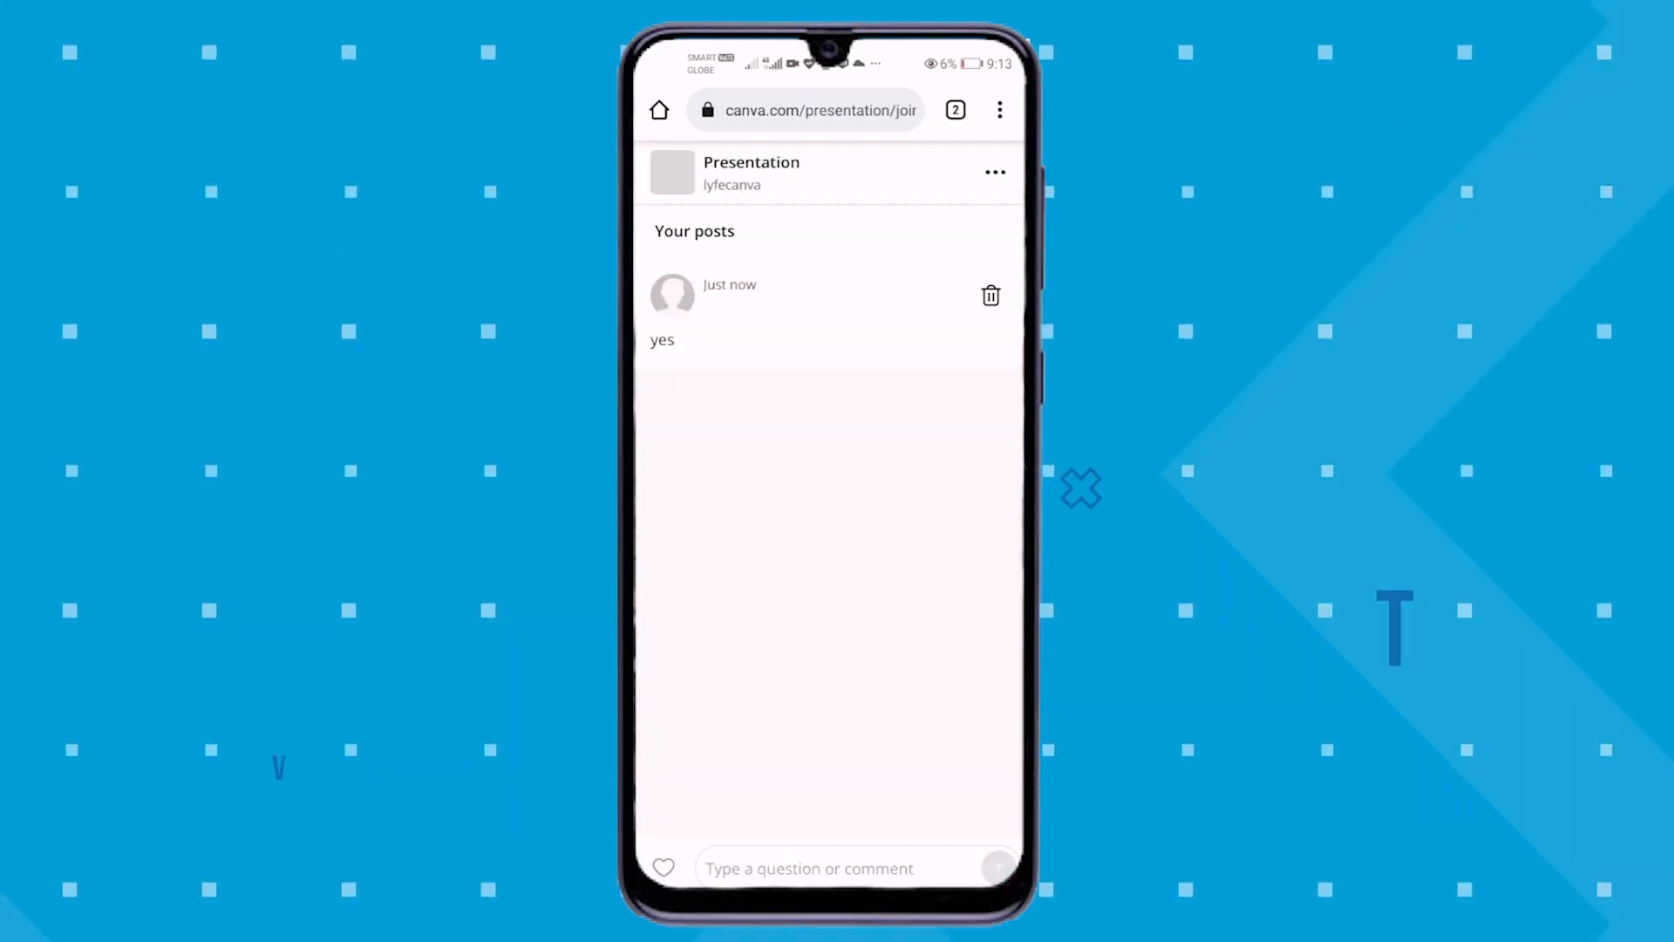